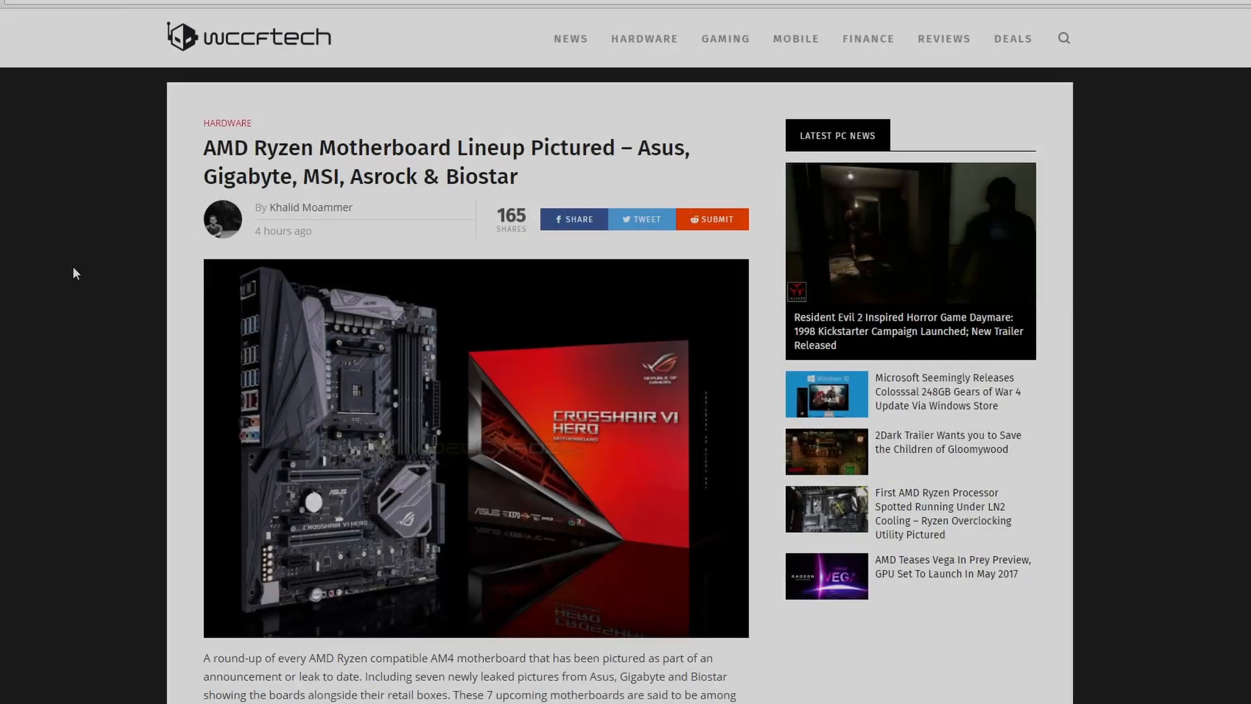
# Step: Scroll the Ryzen motherboard article down to the ASUS Crosshair VI Hero gallery and description
pyautogui.scroll(3)
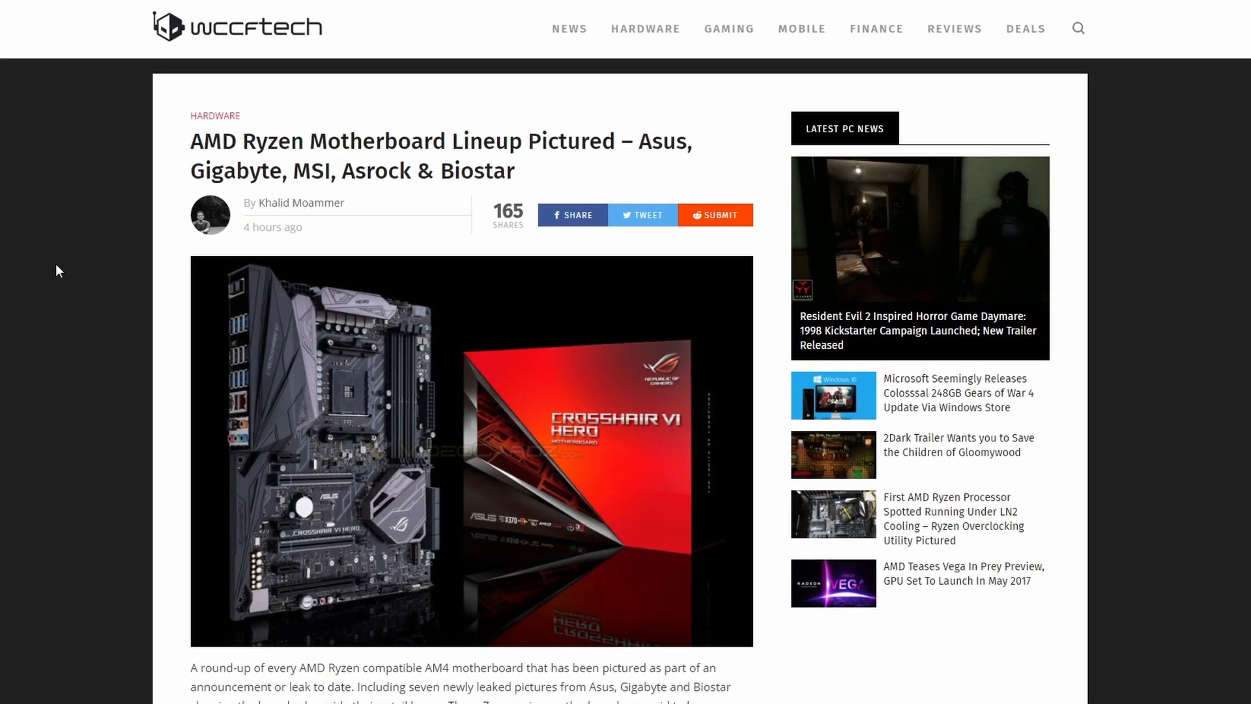
pyautogui.scroll(3)
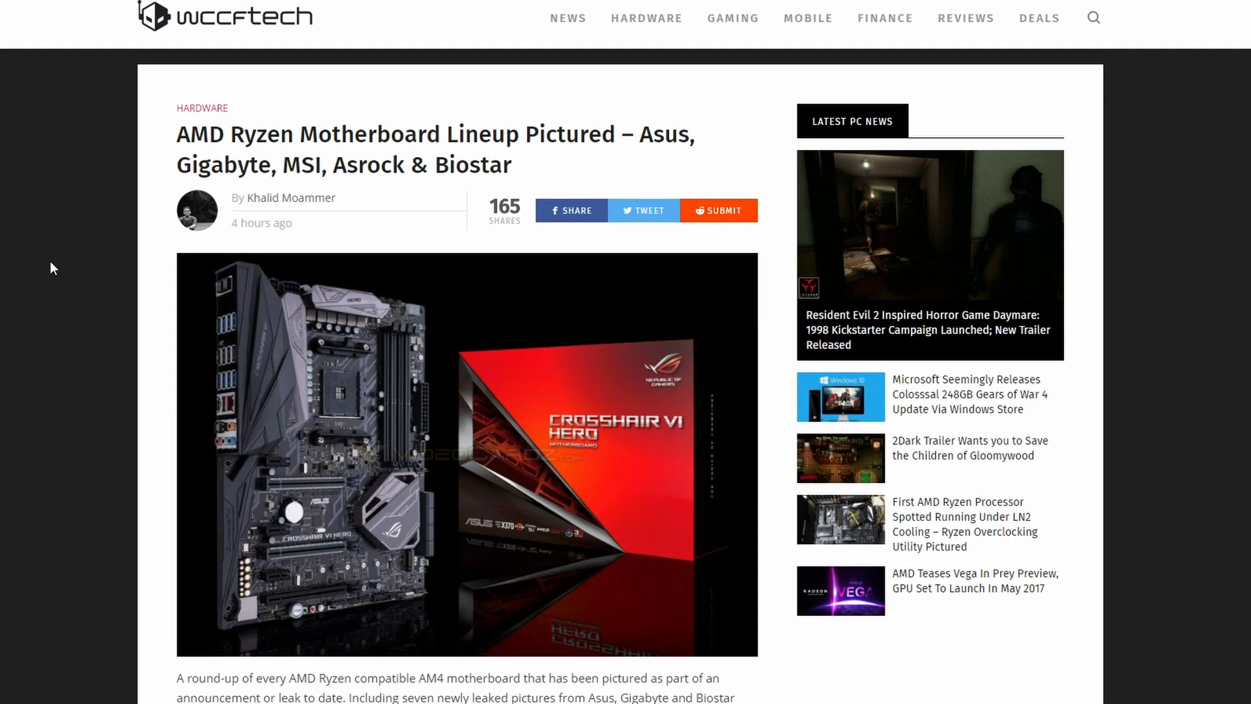
pyautogui.scroll(-3)
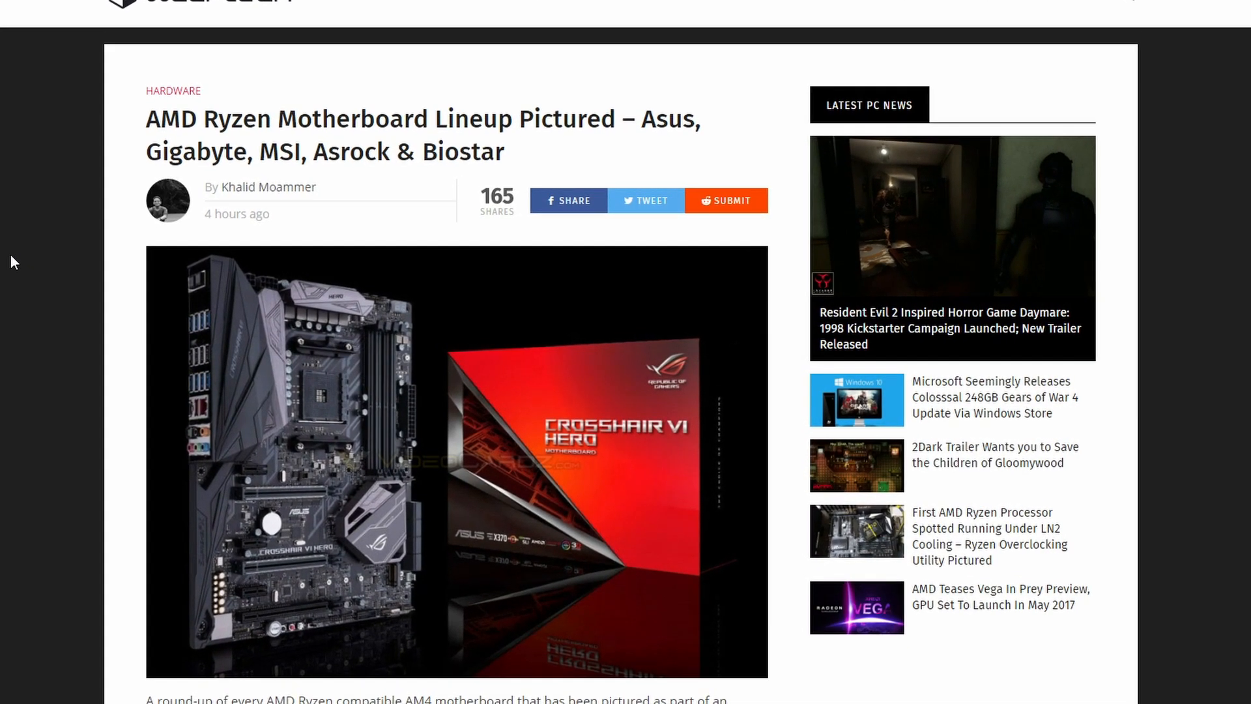
pyautogui.scroll(-3)
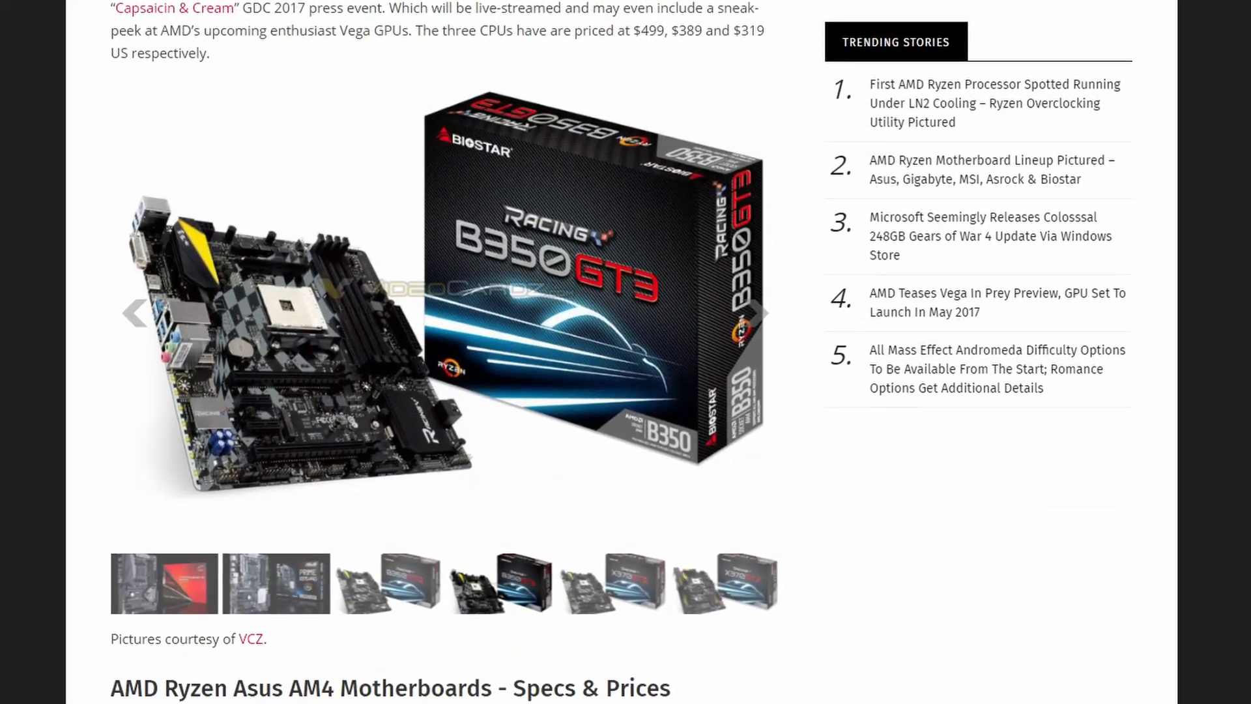
pyautogui.scroll(3)
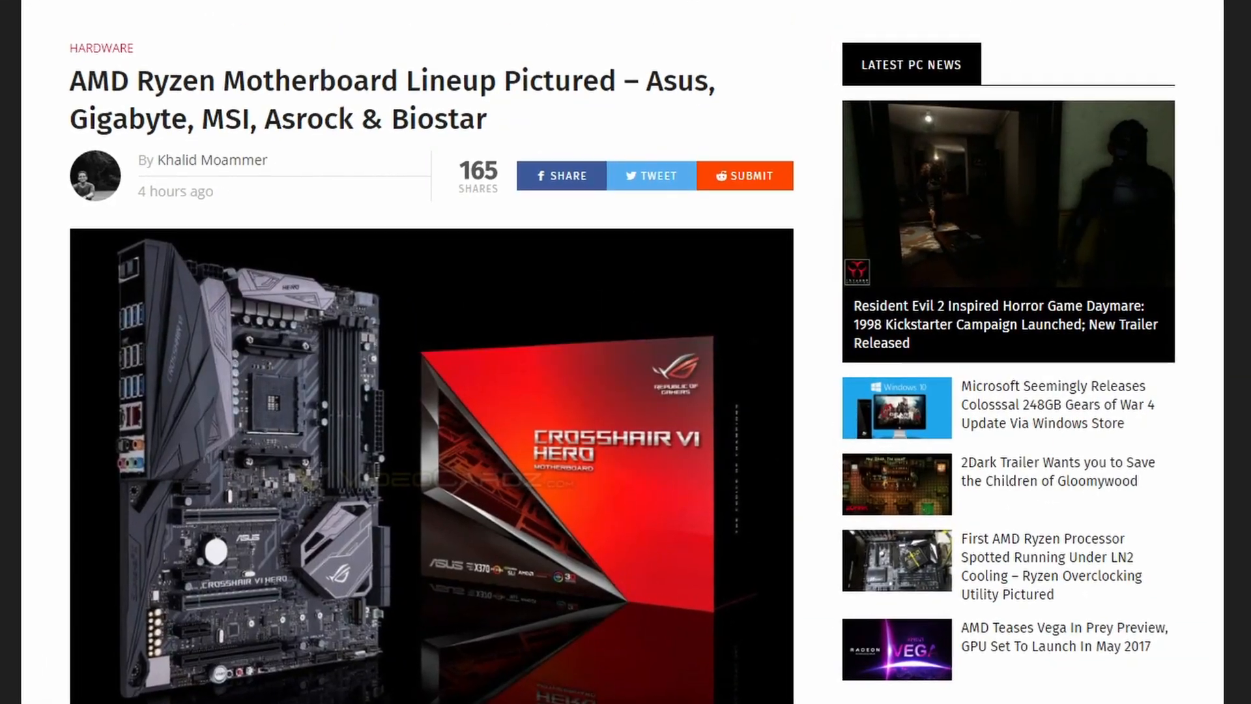
pyautogui.scroll(-3)
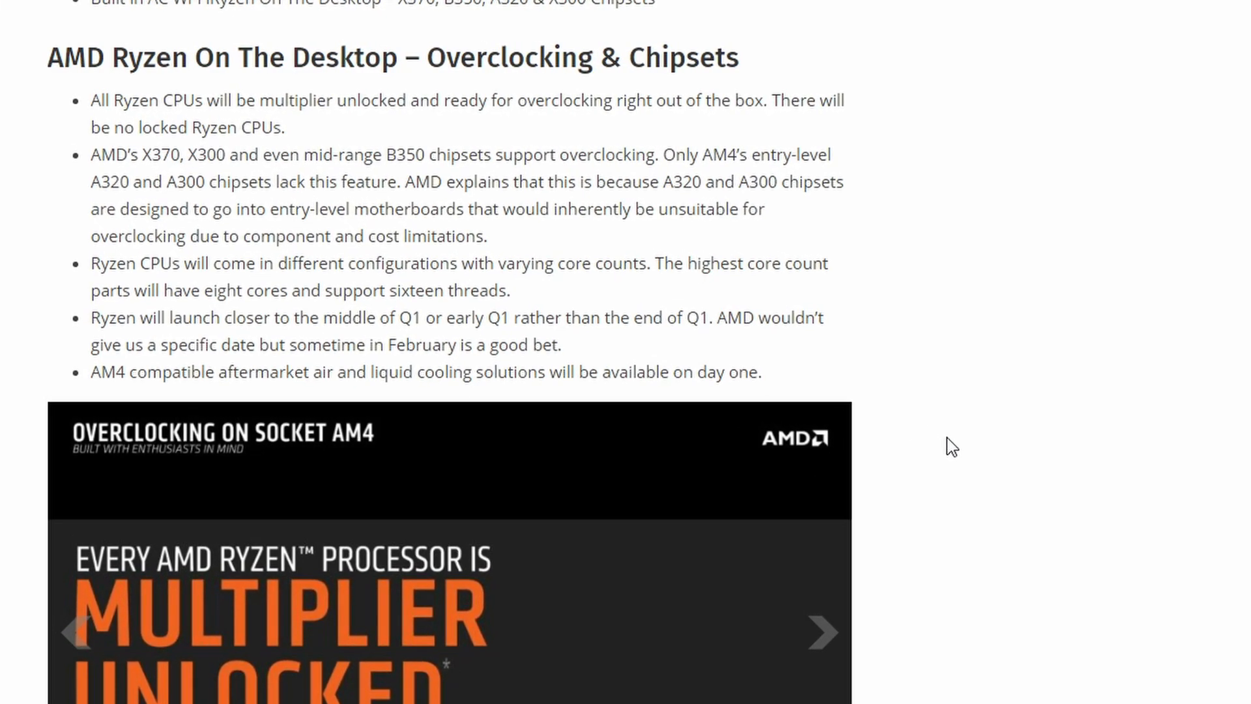
pyautogui.scroll(-3)
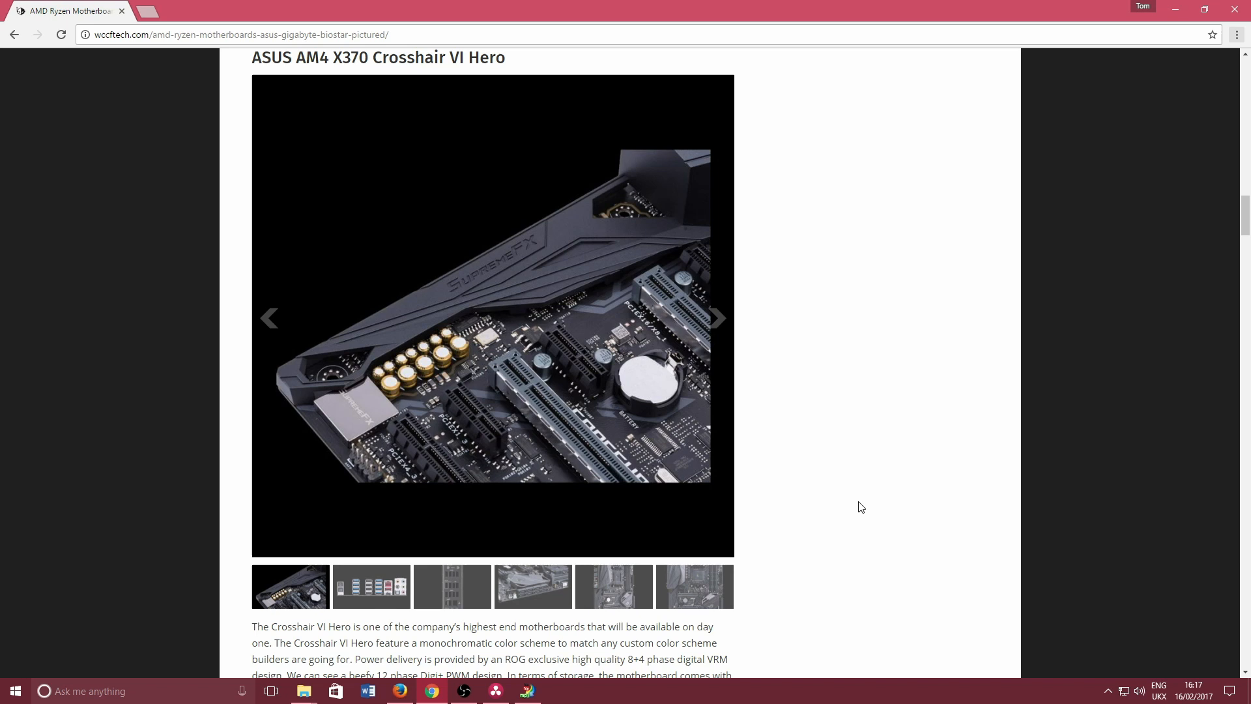
pyautogui.moveTo(868, 461)
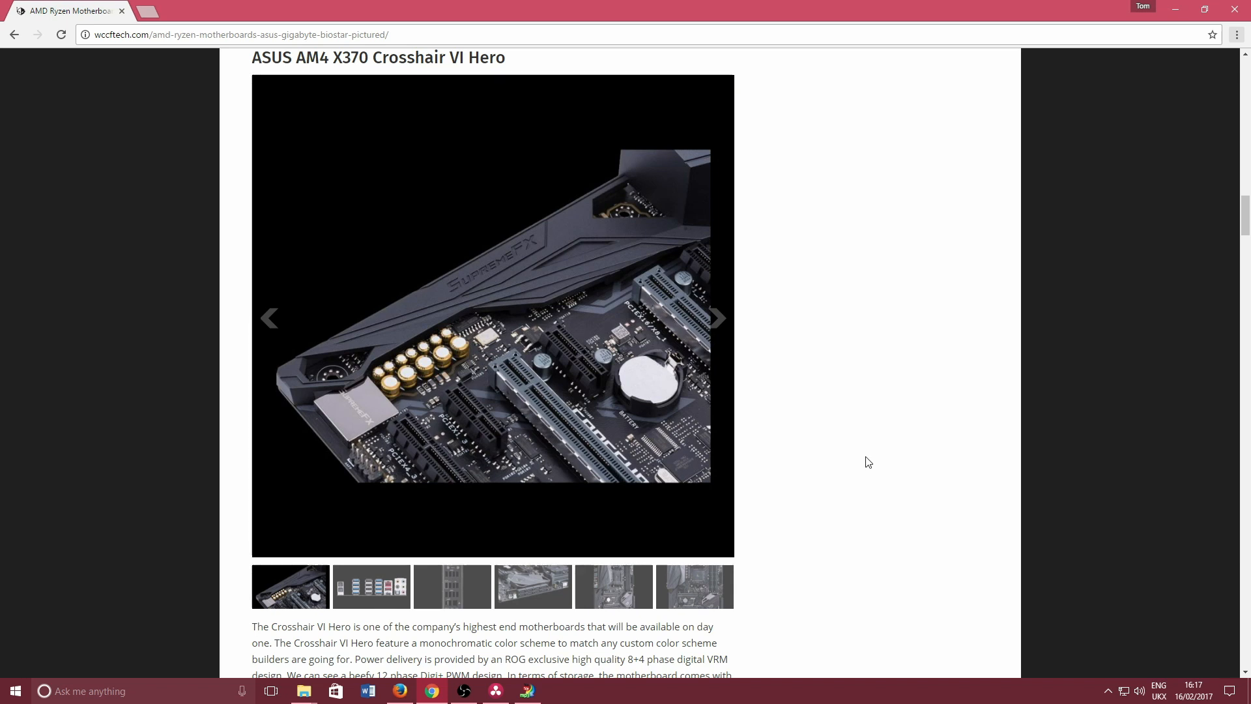
# Step: Scroll past the Crosshair VI Hero gallery to its description and features list
pyautogui.scroll(-3)
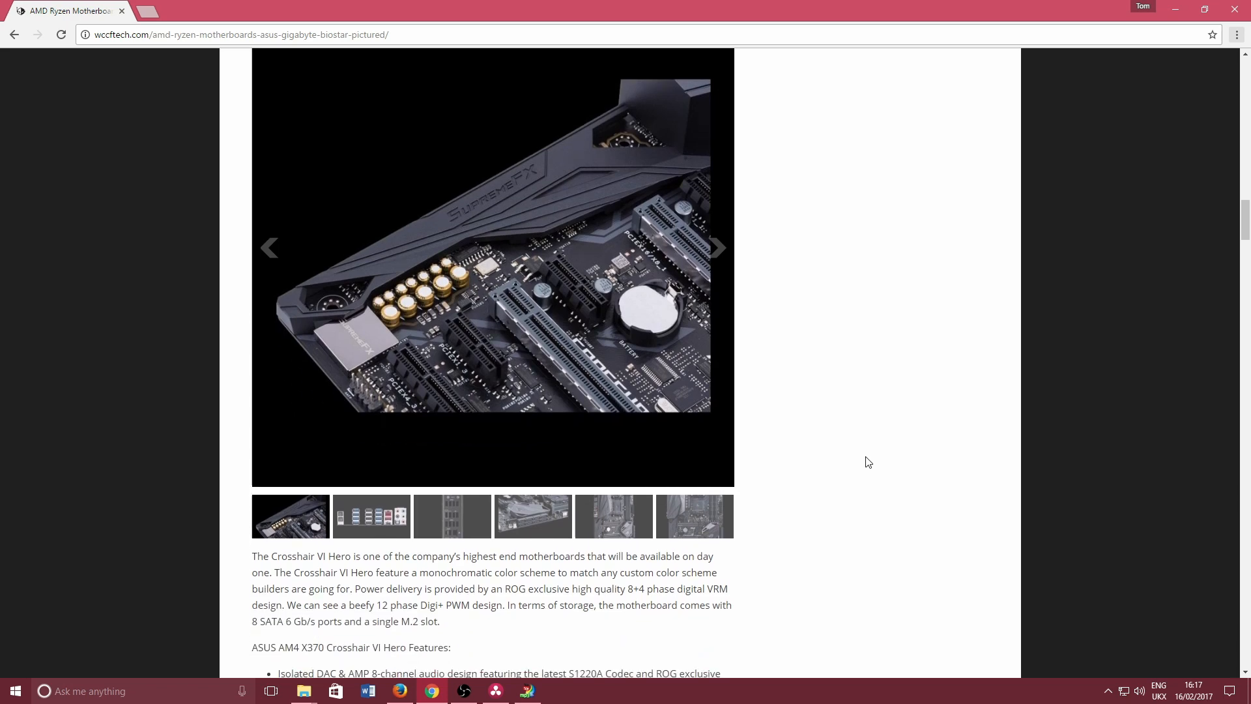
pyautogui.scroll(-3)
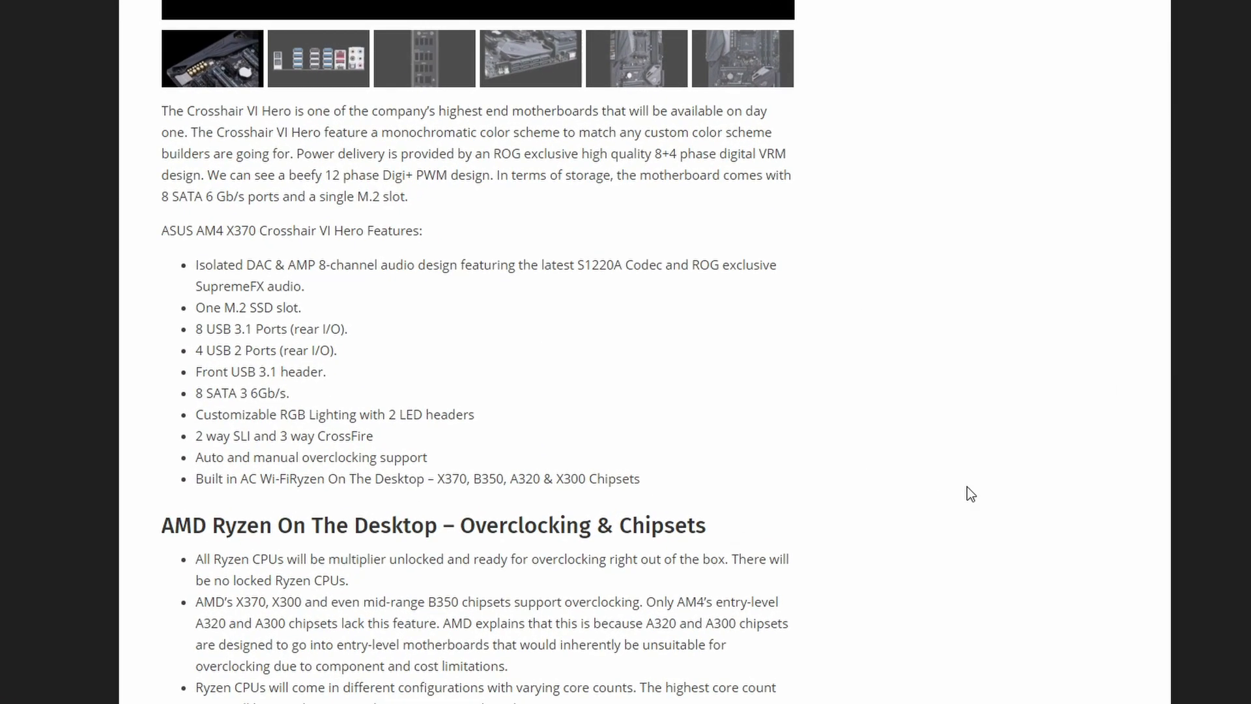
# Step: Read down the Crosshair VI Hero feature list to the overclocking and chipsets bullets on core counts and launch timing
pyautogui.scroll(-3)
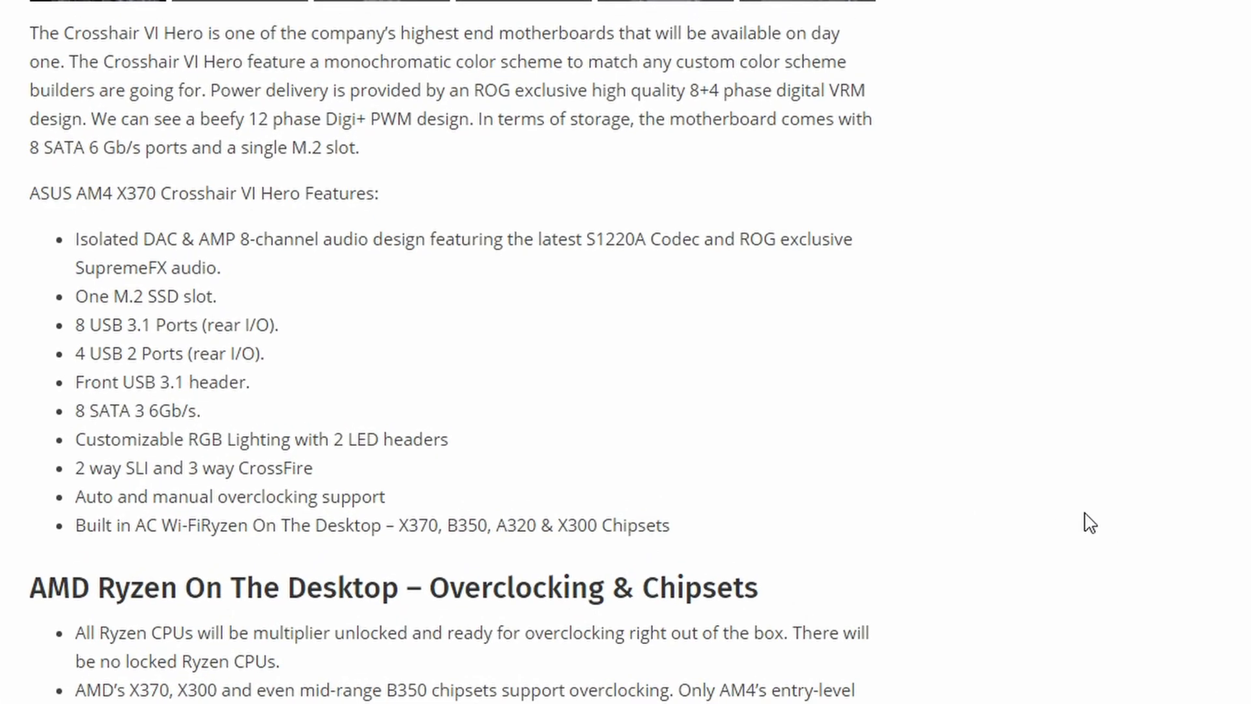
pyautogui.moveTo(481, 92)
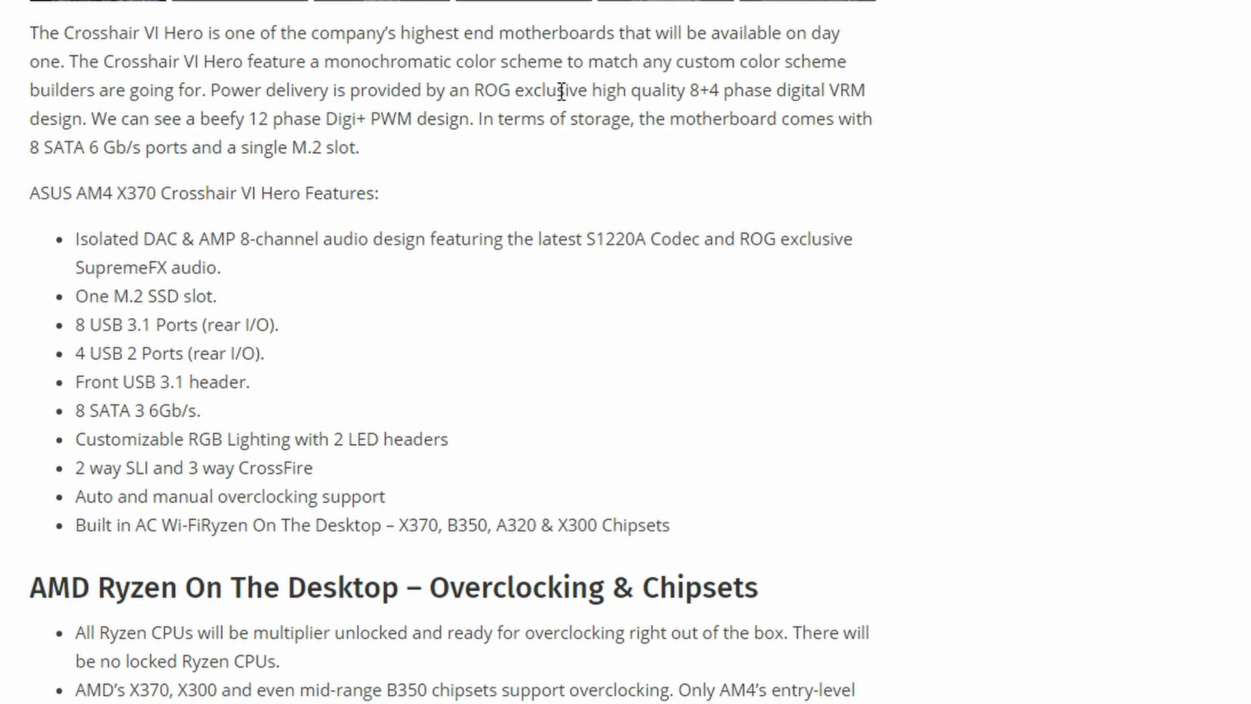
pyautogui.moveTo(733, 98)
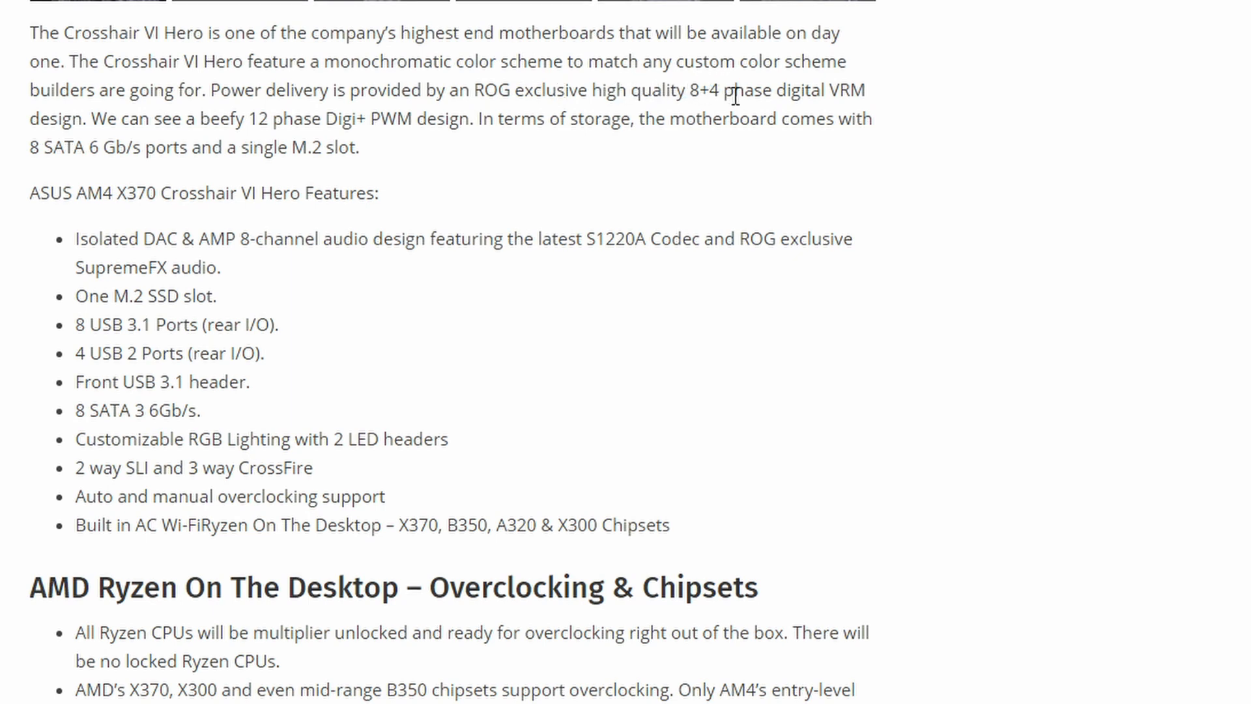
pyautogui.moveTo(794, 189)
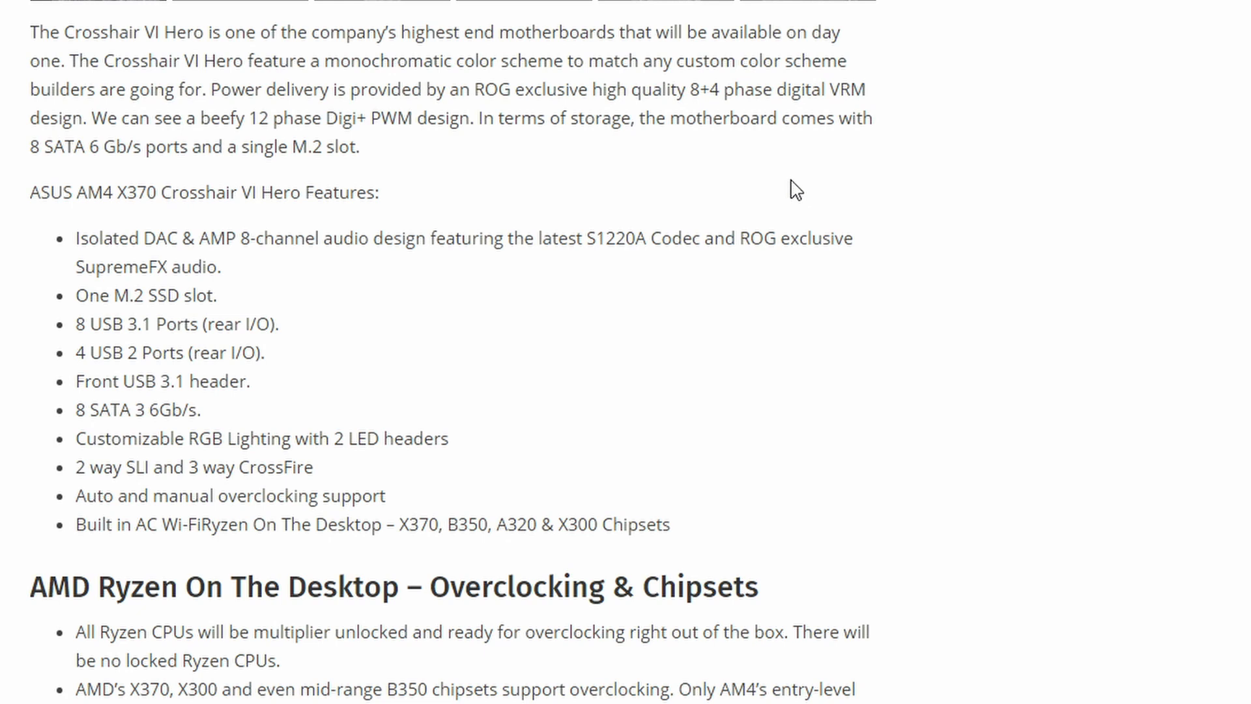
pyautogui.moveTo(164, 243)
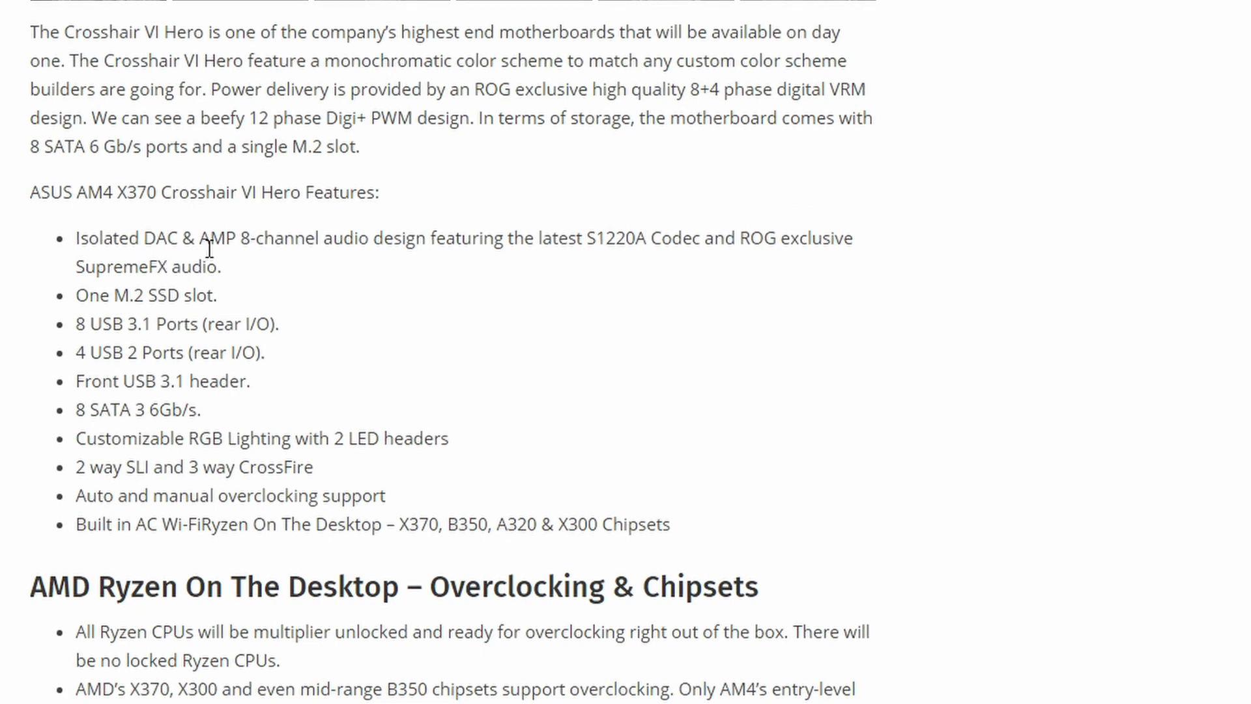
pyautogui.moveTo(413, 293)
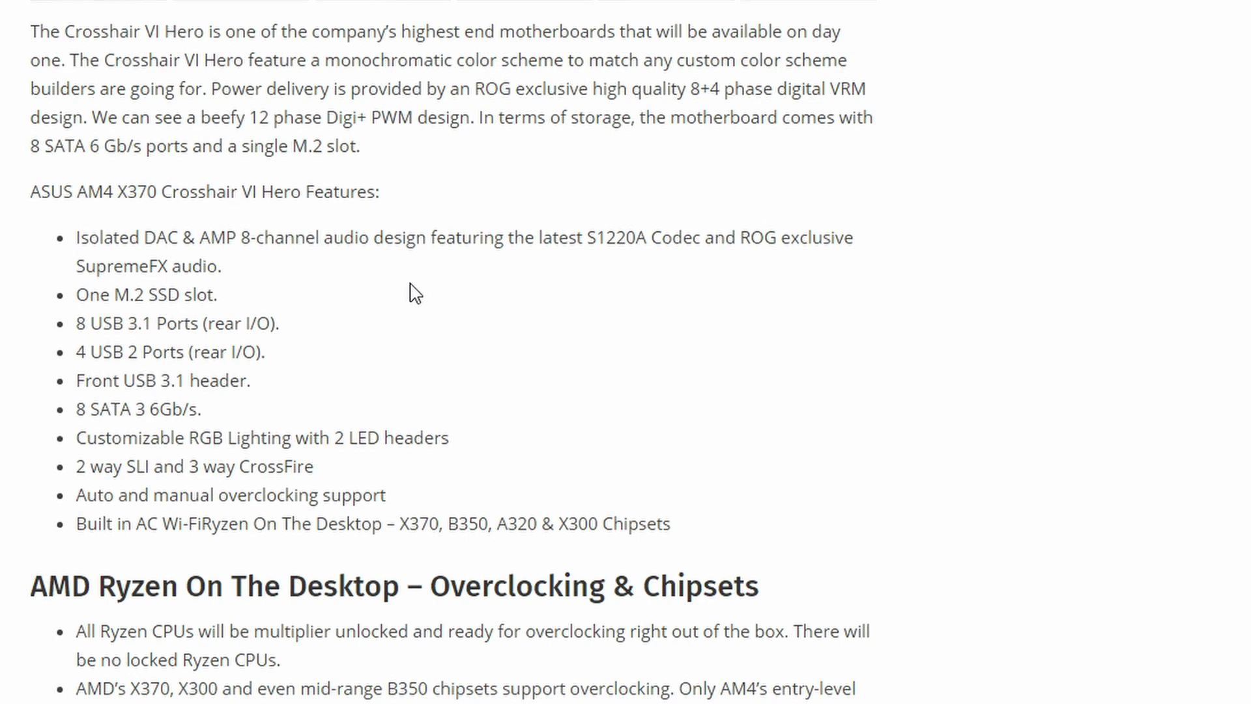
pyautogui.moveTo(244, 304)
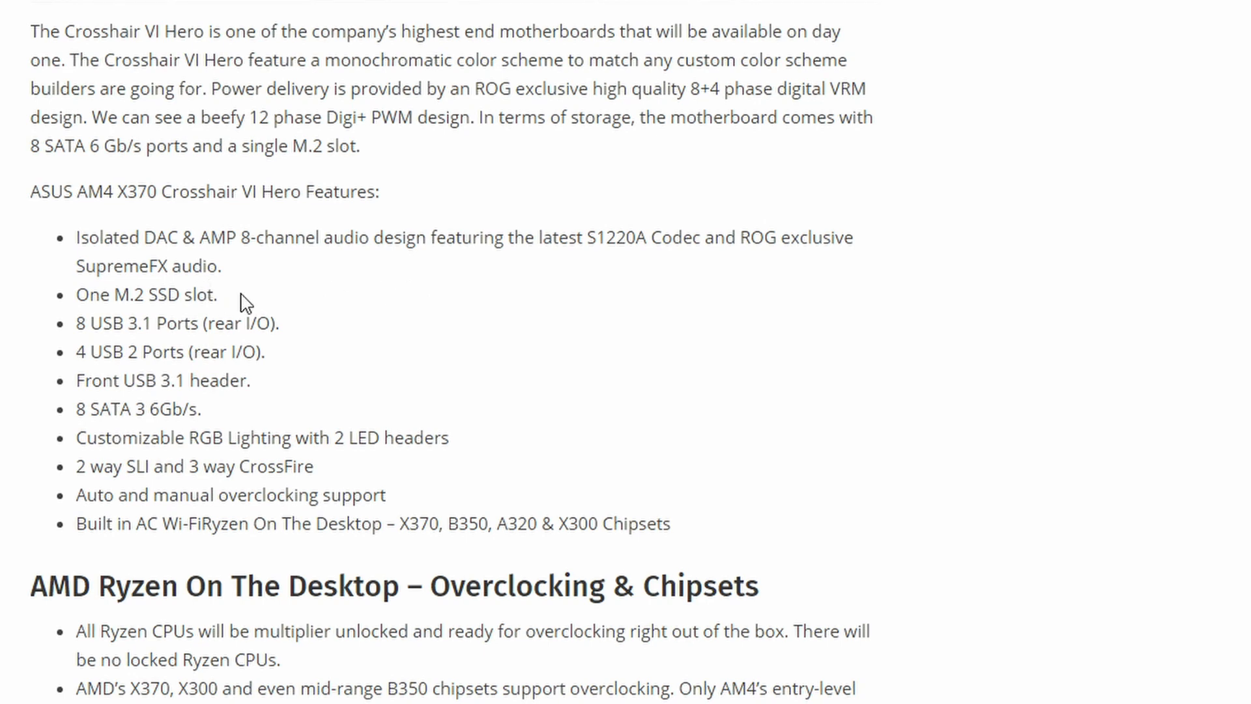
pyautogui.scroll(-3)
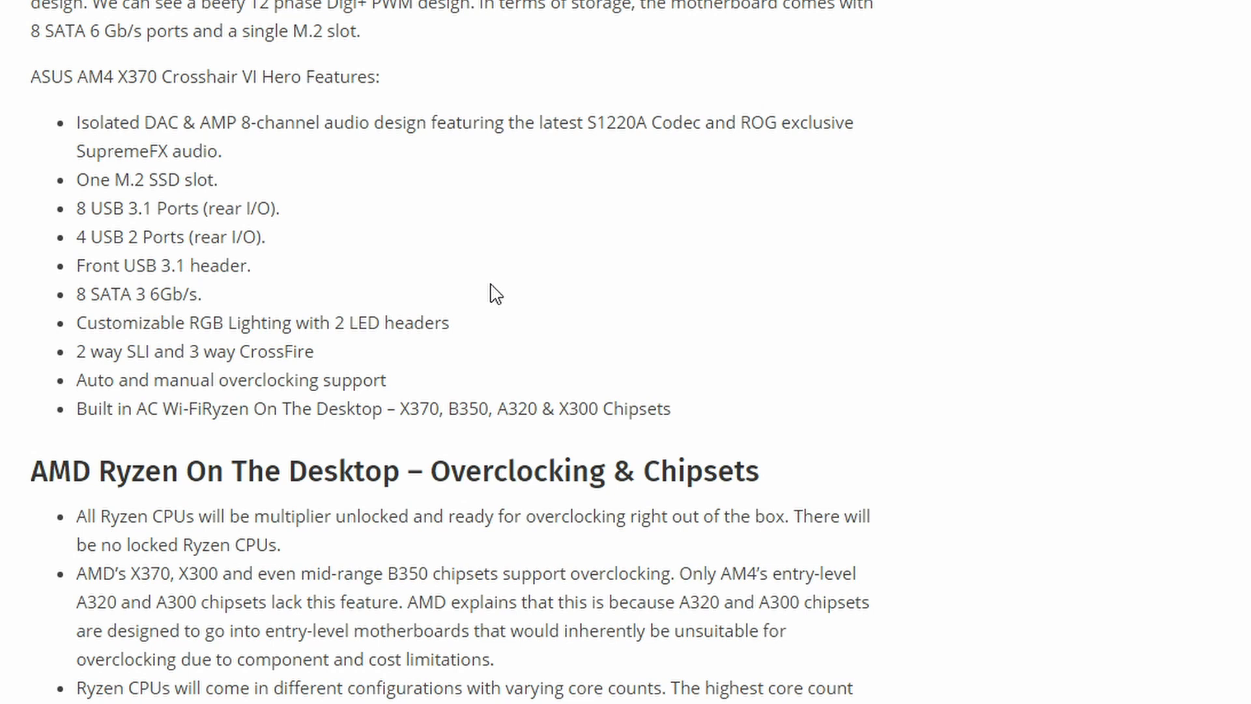
pyautogui.moveTo(478, 278)
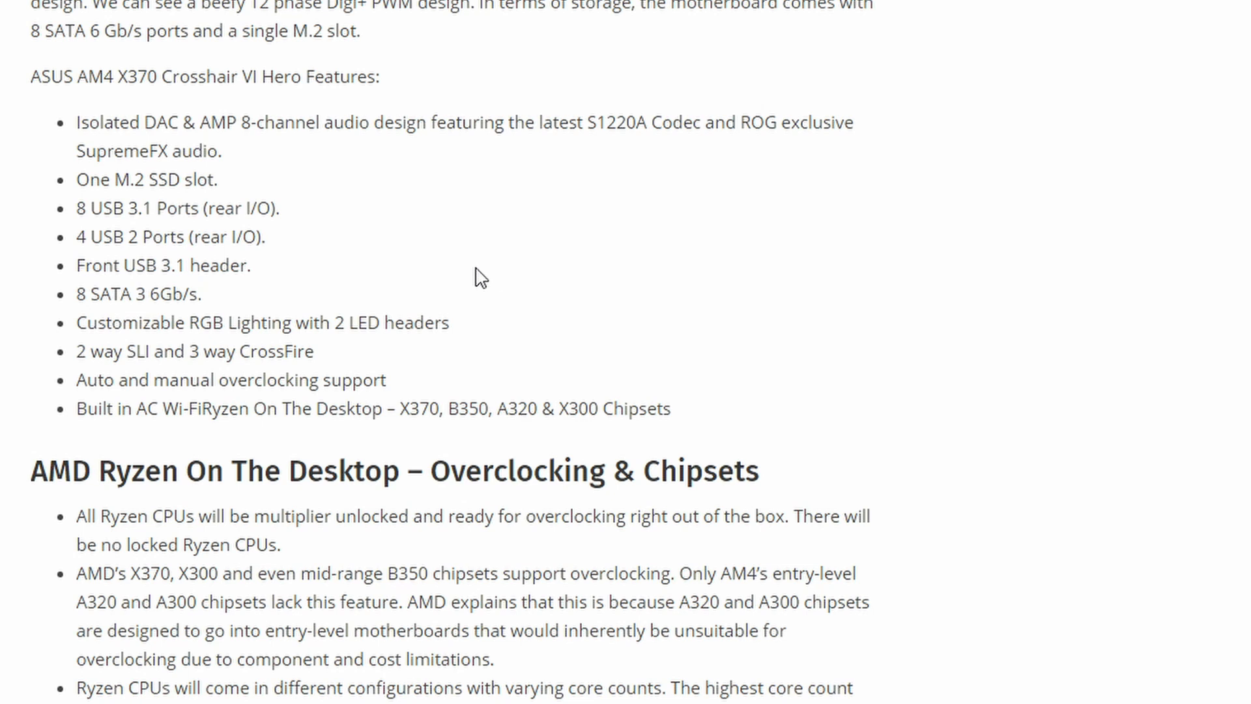
pyautogui.moveTo(254, 218)
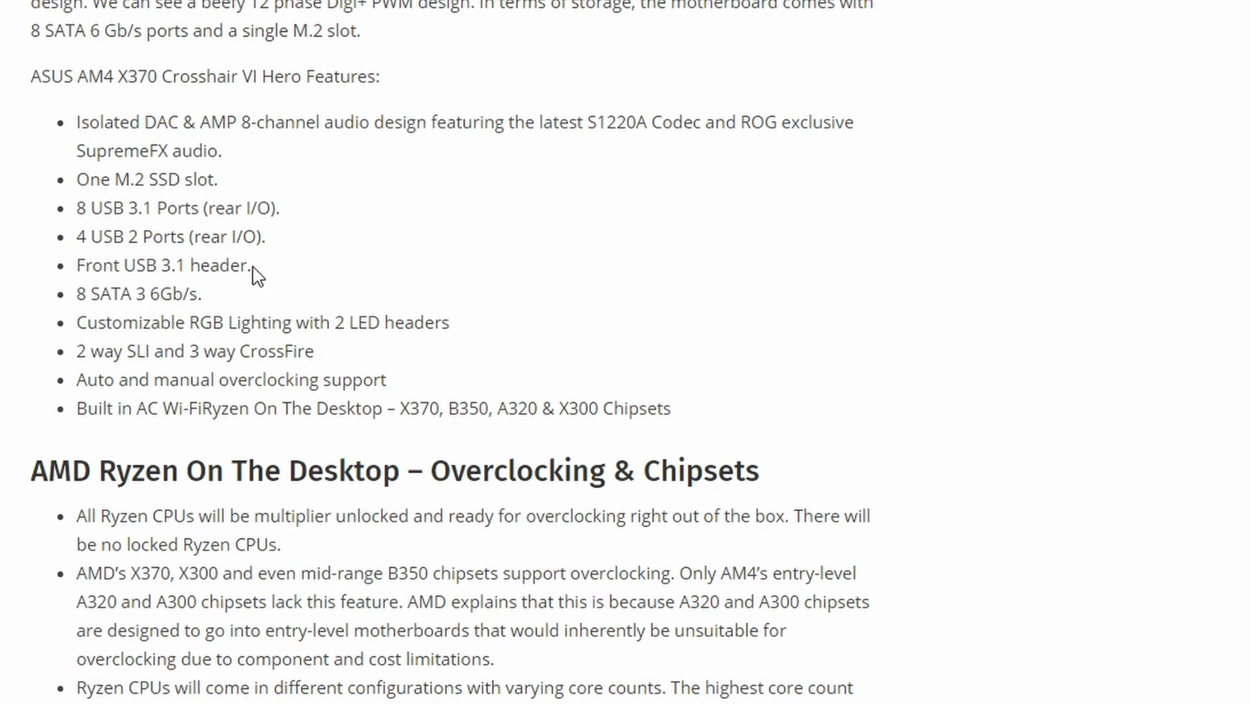
pyautogui.moveTo(250, 269)
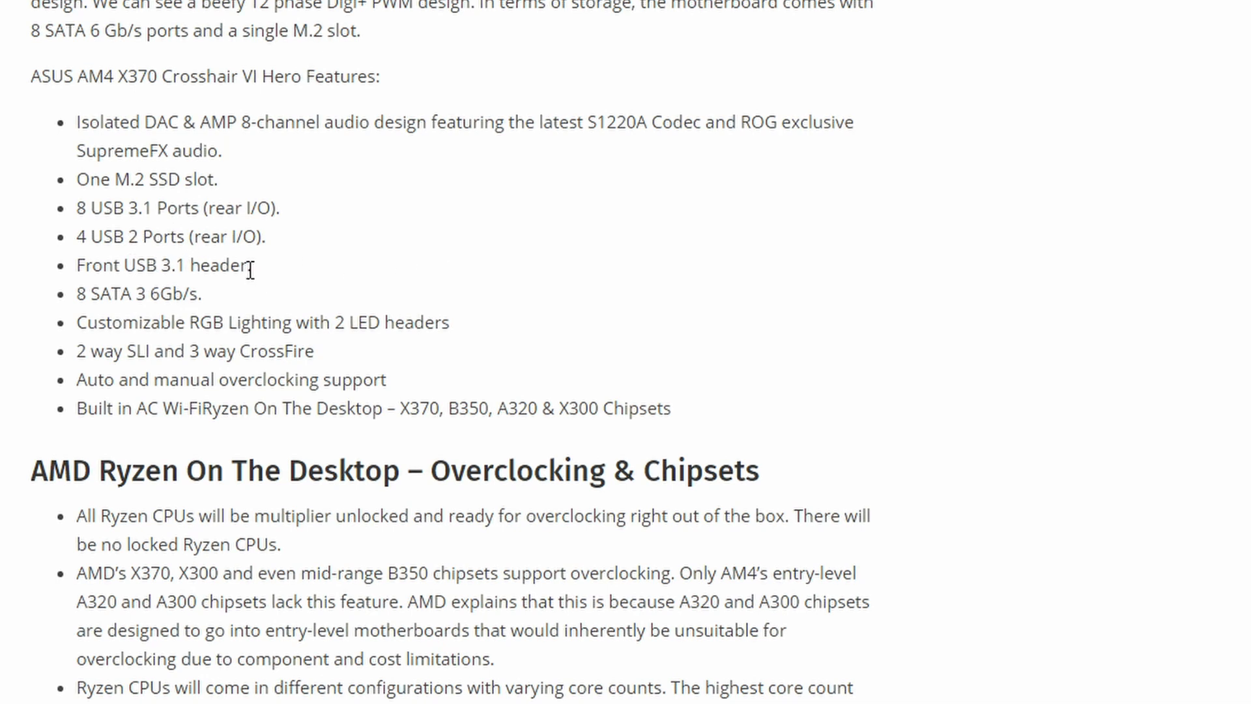
pyautogui.moveTo(289, 275)
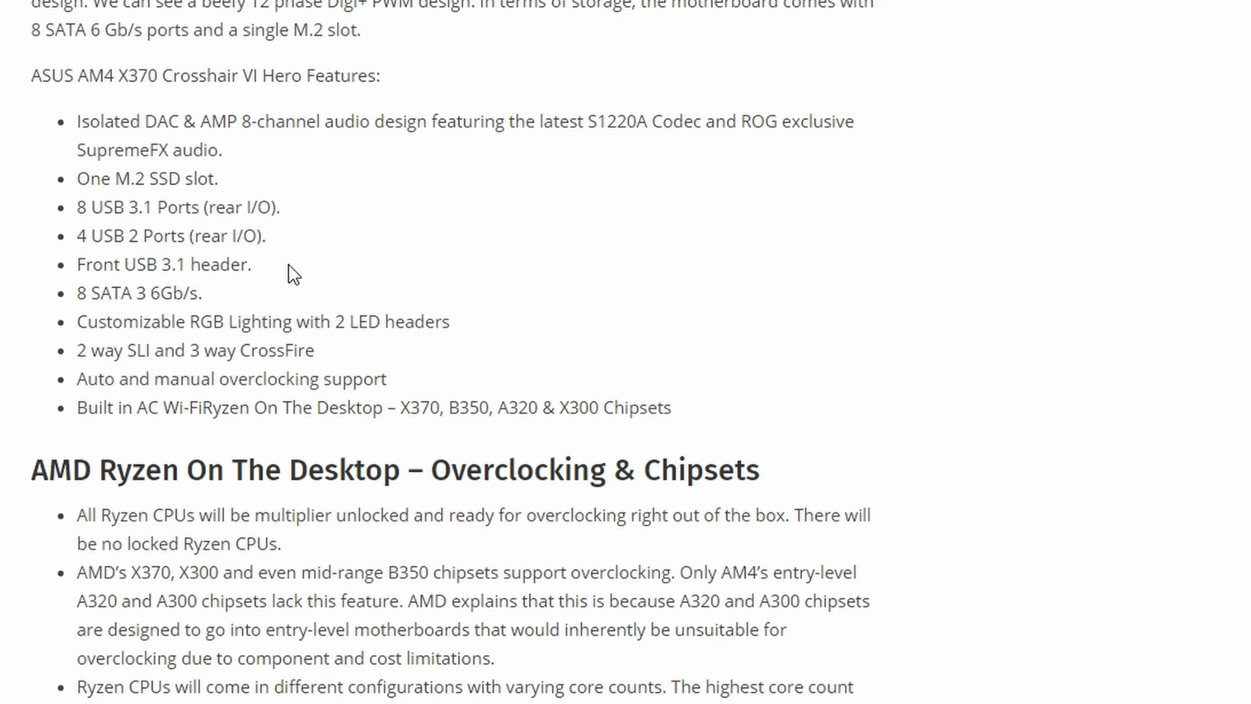
pyautogui.scroll(-3)
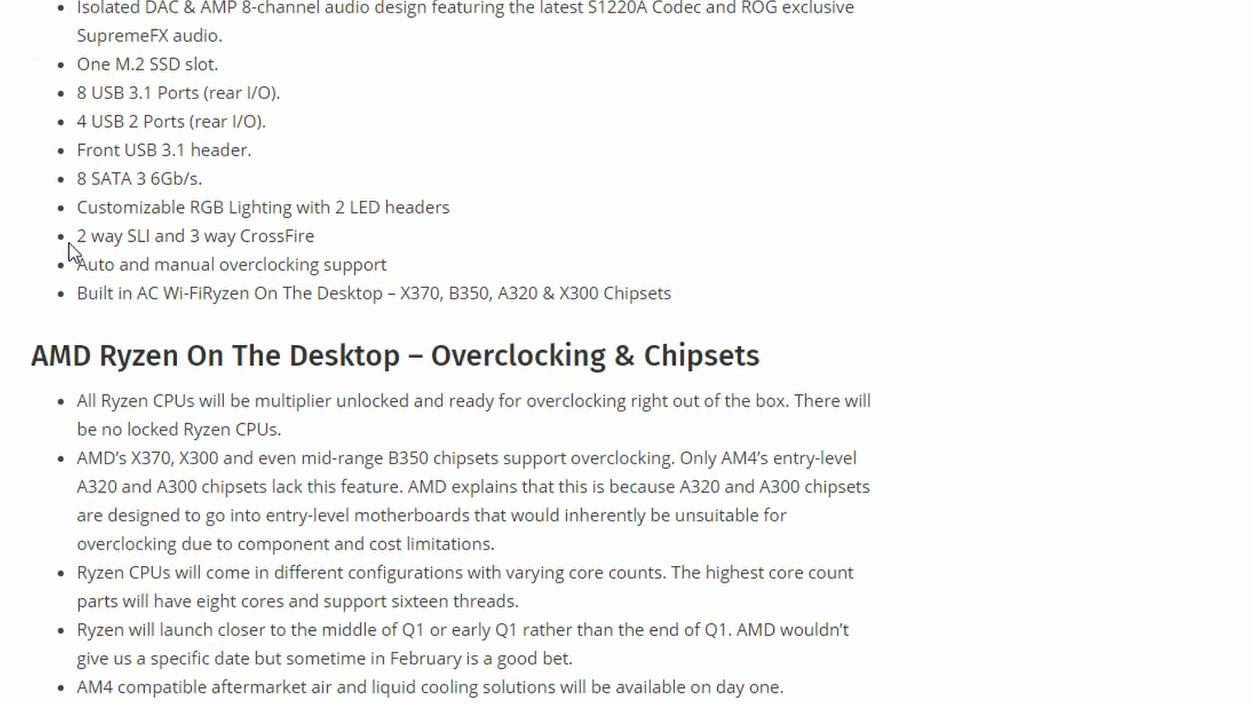
pyautogui.moveTo(70, 316)
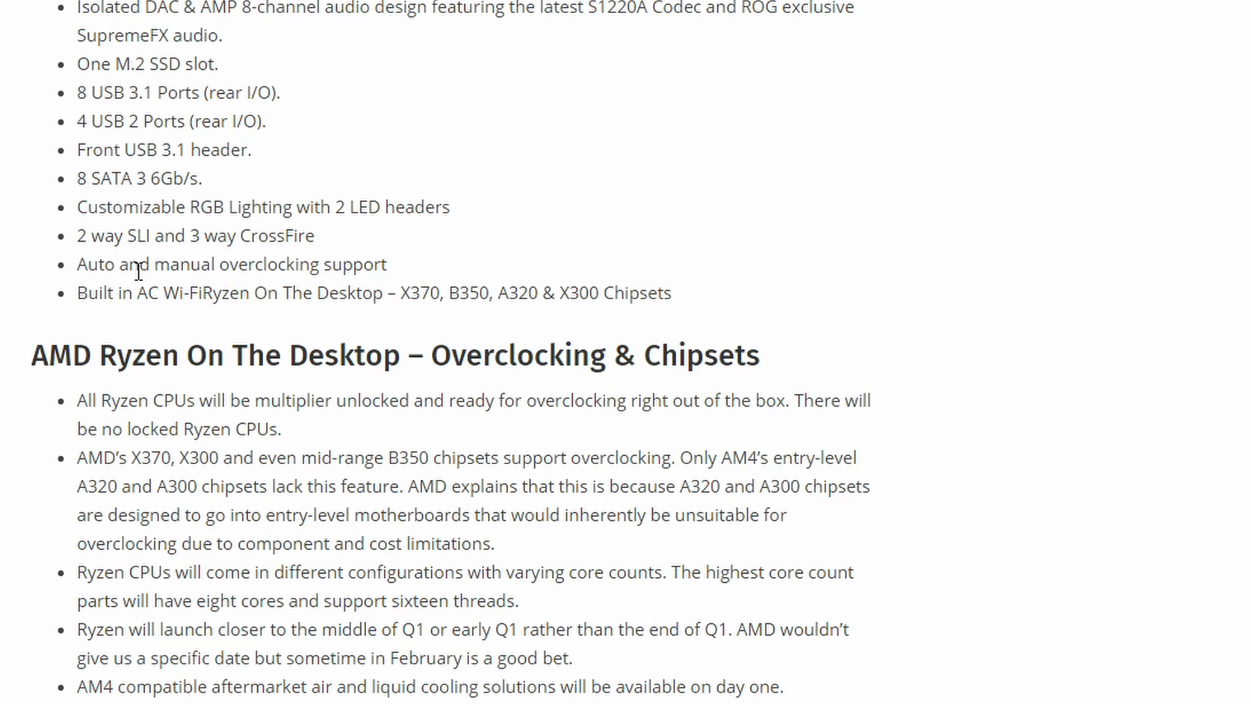
pyautogui.moveTo(403, 260)
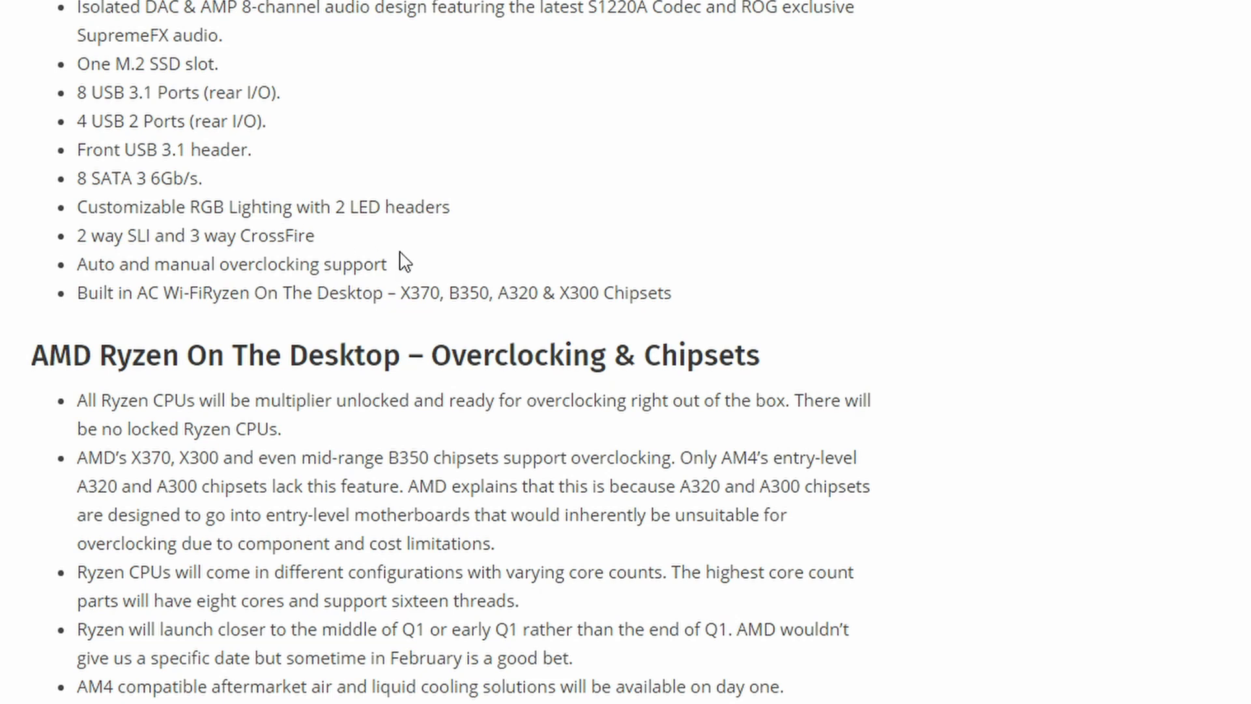
pyautogui.moveTo(542, 232)
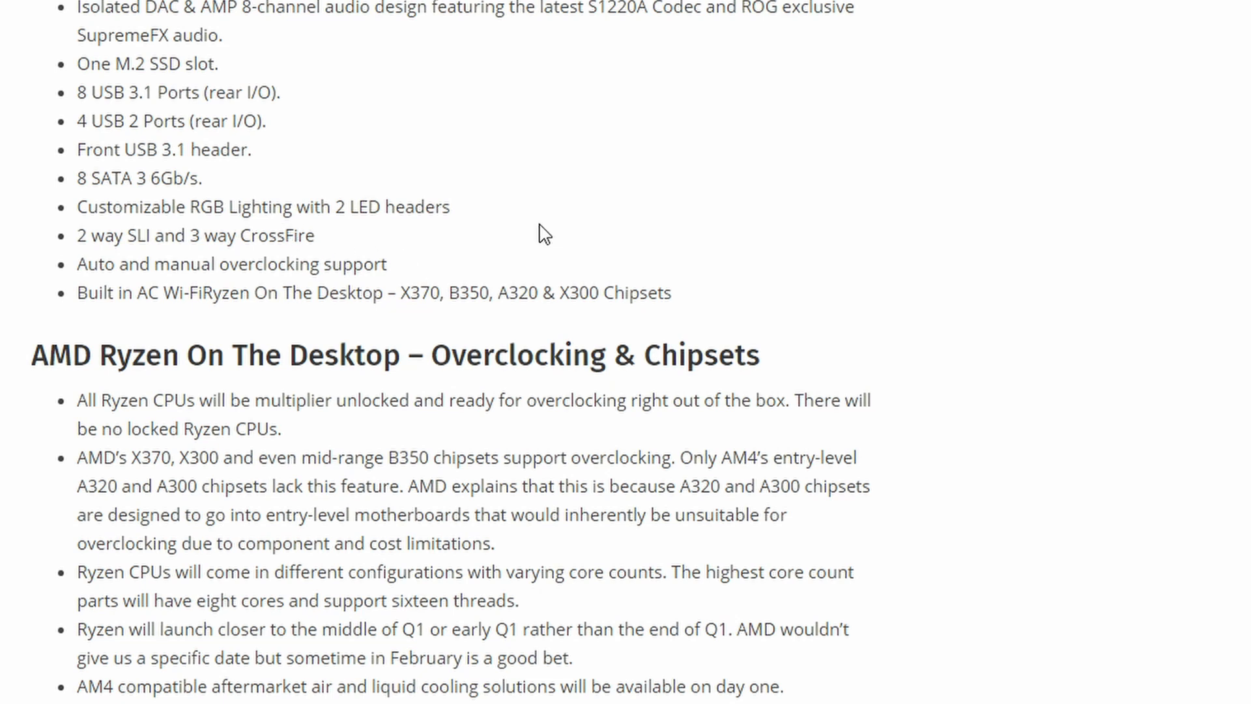
pyautogui.moveTo(100, 237)
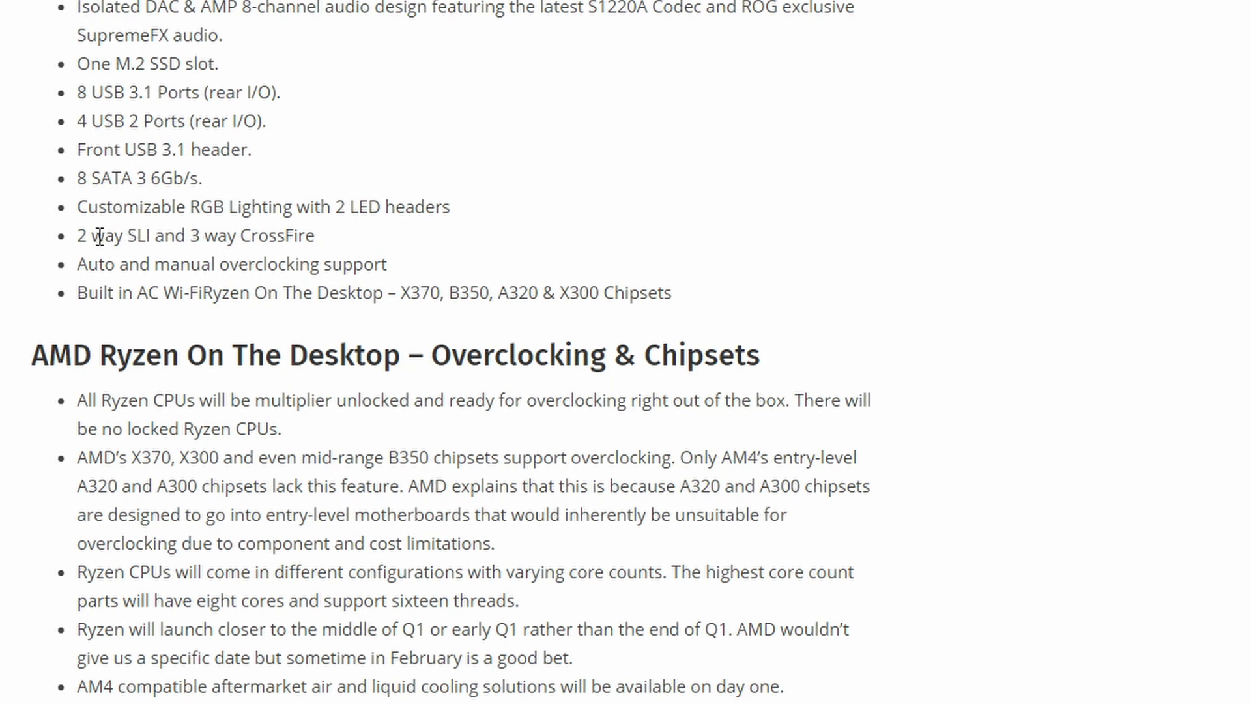
pyautogui.moveTo(503, 251)
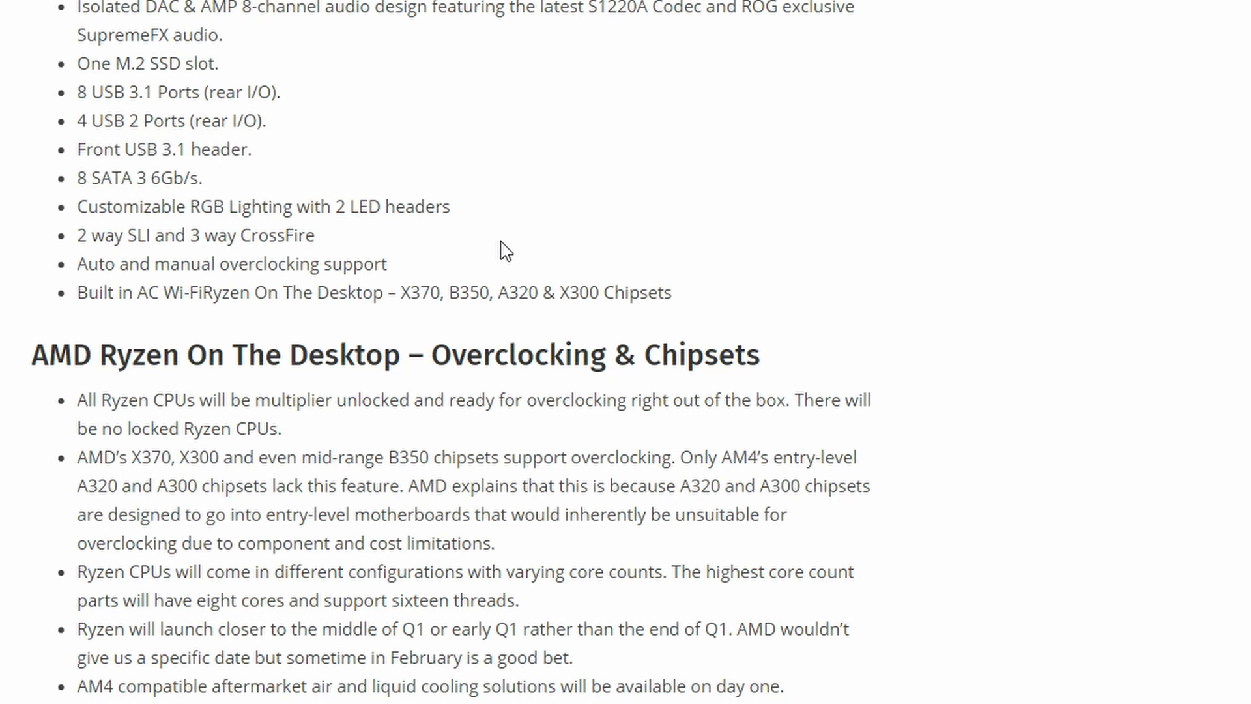
# Step: Scroll past the overclocking bullet list to the Overclocking on Socket AM4 slide and rear I/O image
pyautogui.scroll(-3)
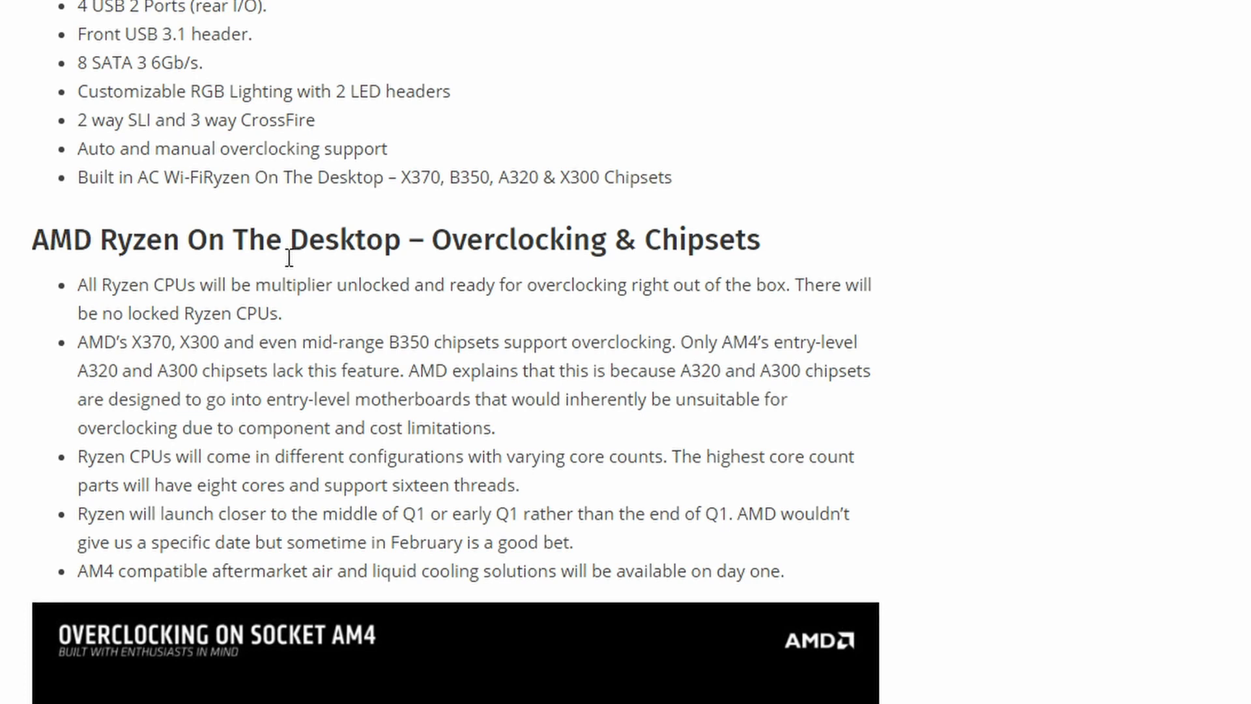
pyautogui.scroll(-3)
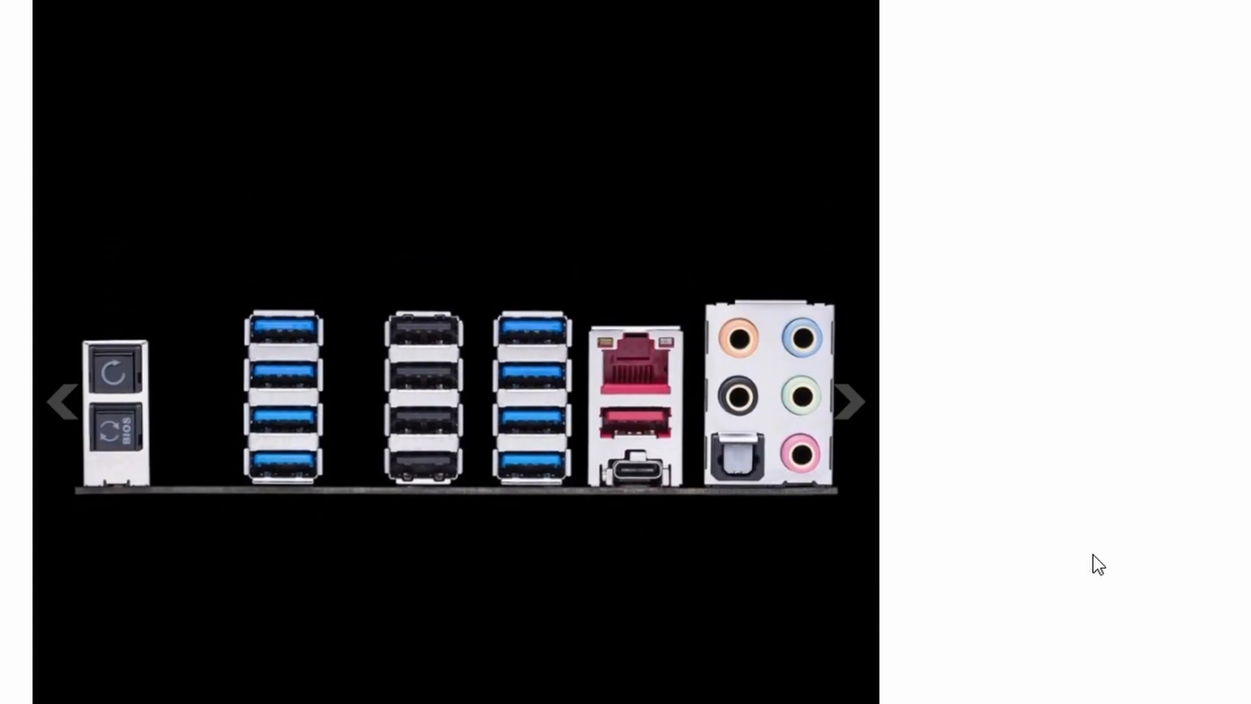
pyautogui.moveTo(977, 417)
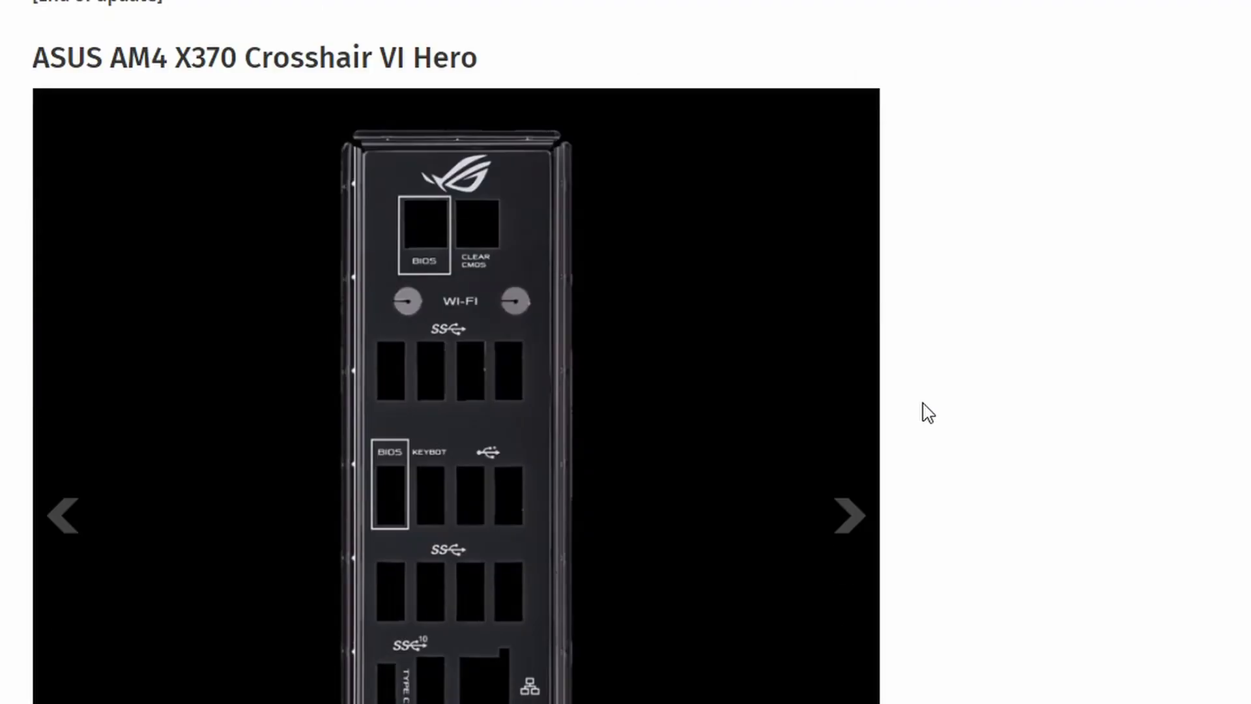
# Step: Open a Crosshair VI Hero gallery image full-screen, landing on the AMD SenseMI Technology slide
pyautogui.click(848, 516)
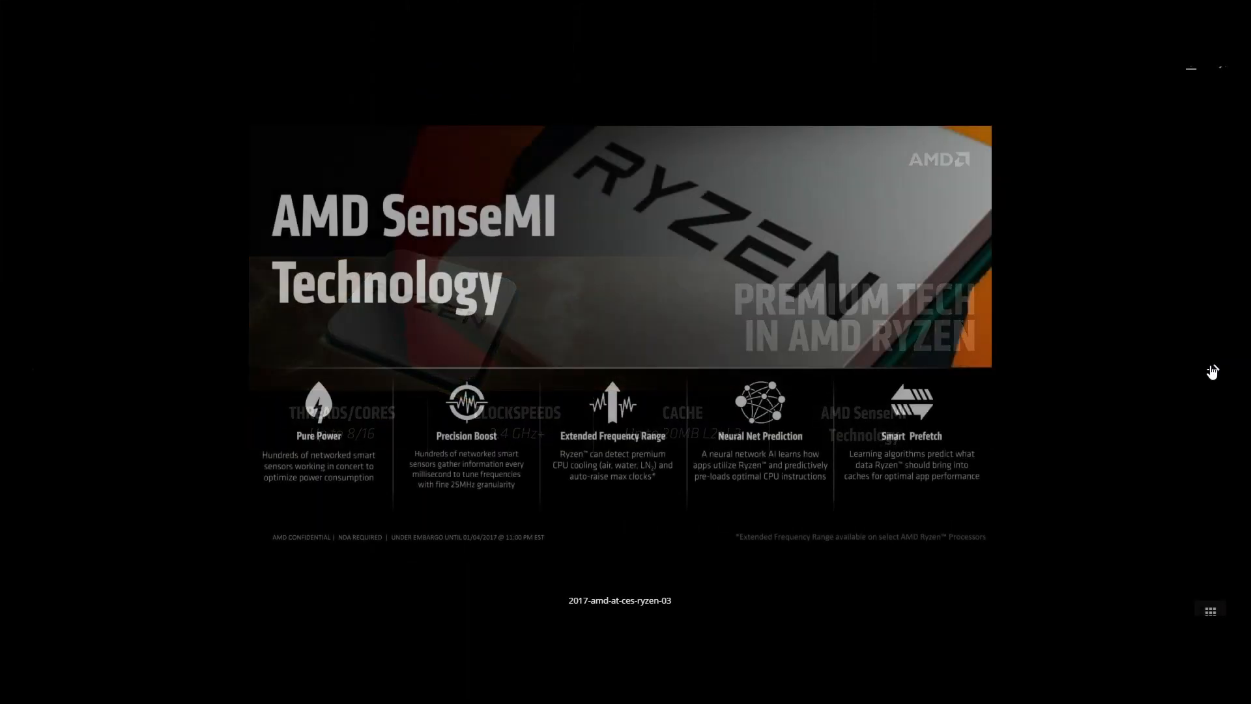